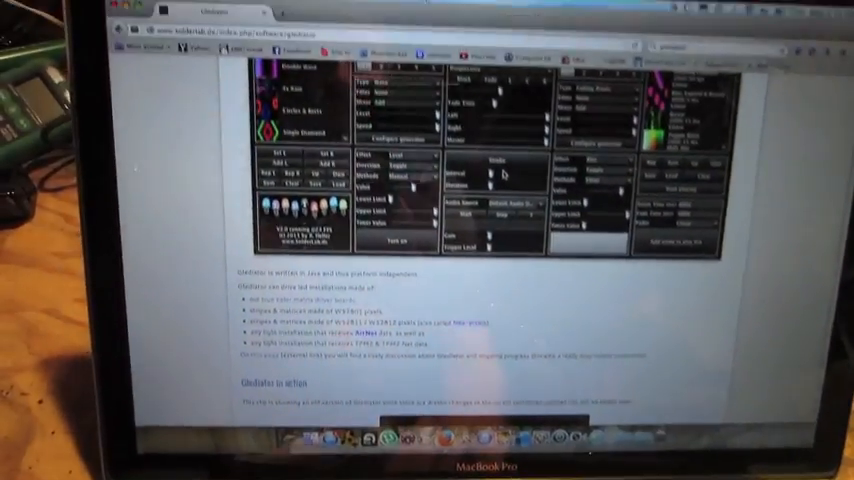
# Scroll the Glediator page past the video to the Installation, Data output and WS2801 sections.
pyautogui.scroll(-3)
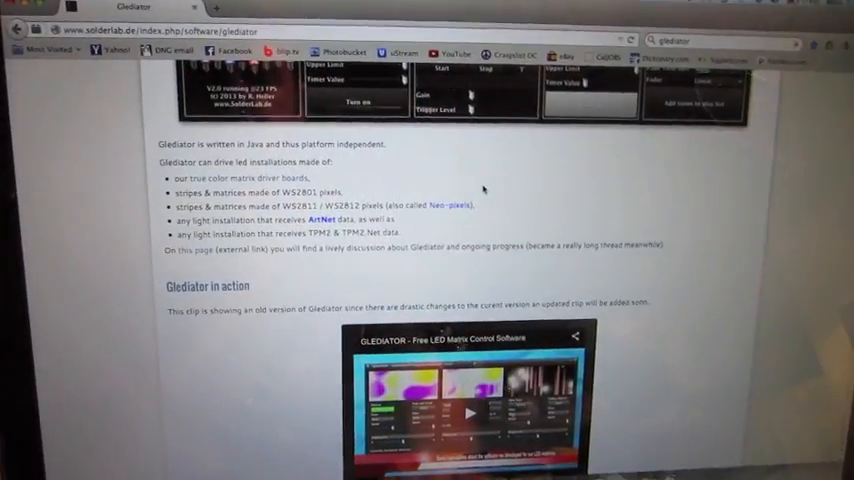
pyautogui.scroll(-3)
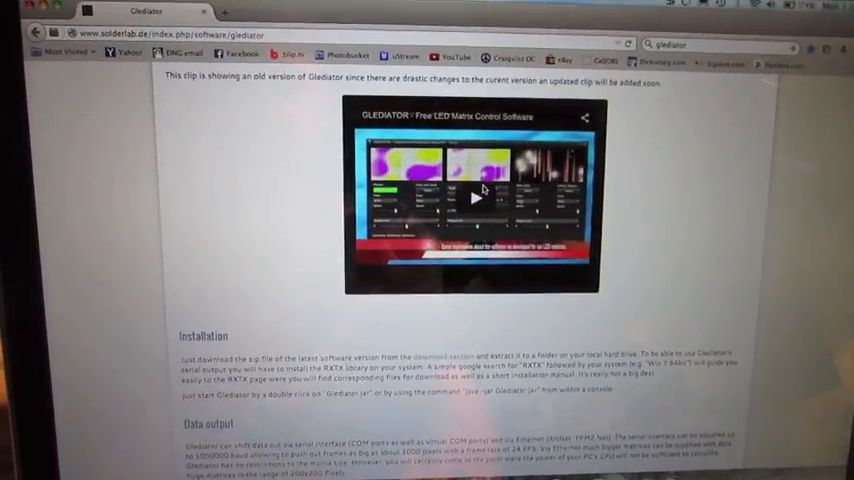
pyautogui.scroll(-3)
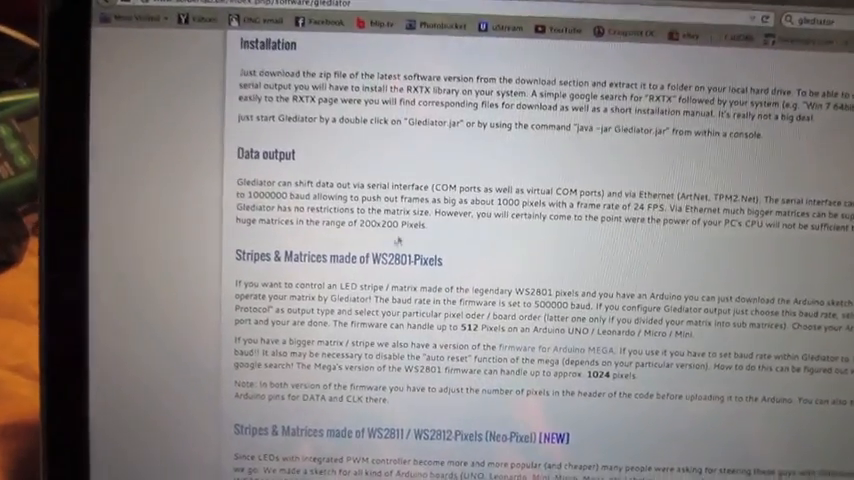
pyautogui.scroll(-3)
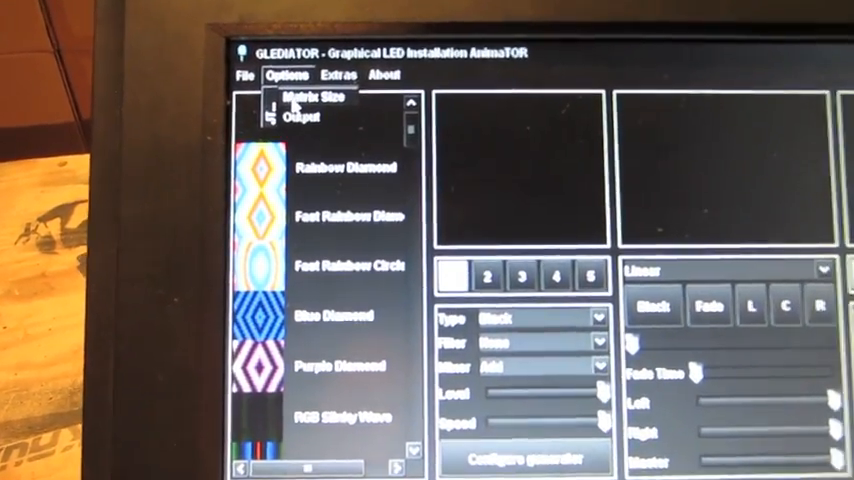
# Apply a 20 by 14 matrix size with spacing 1 in Glediator's Matrix Size options.
pyautogui.click(303, 99)
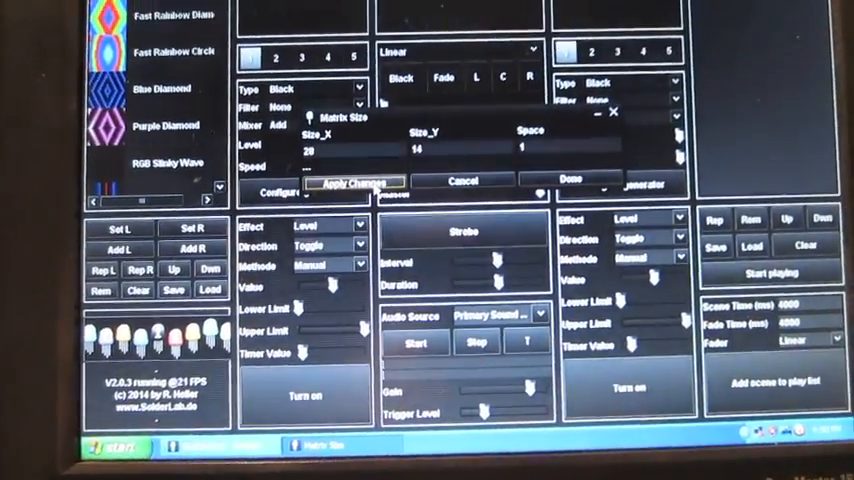
pyautogui.click(353, 182)
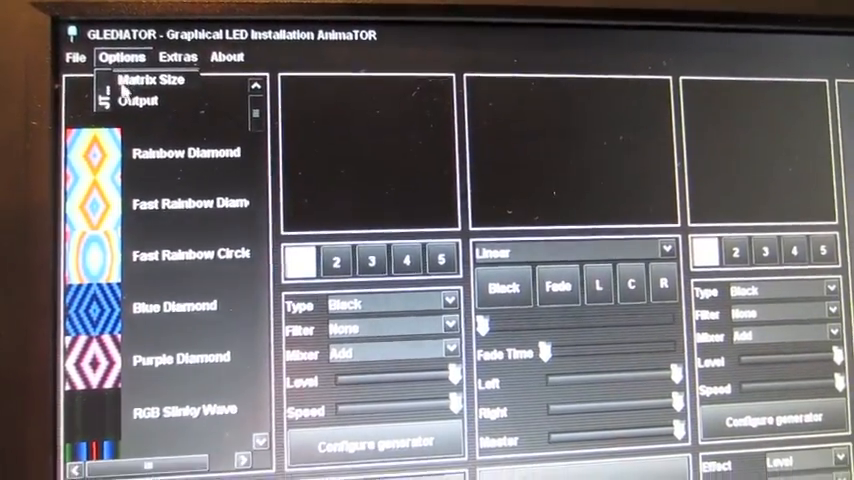
# Open the serial port COM4 at B_1000000 from Glediator's Output Options.
pyautogui.click(140, 103)
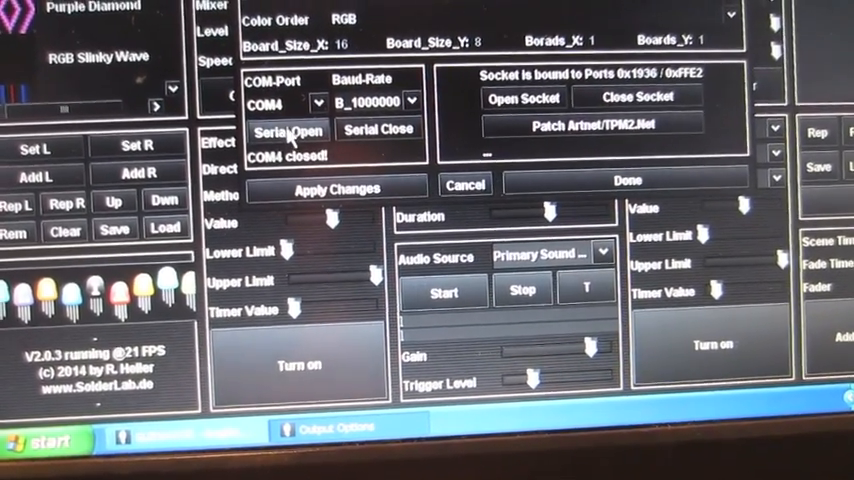
pyautogui.click(288, 128)
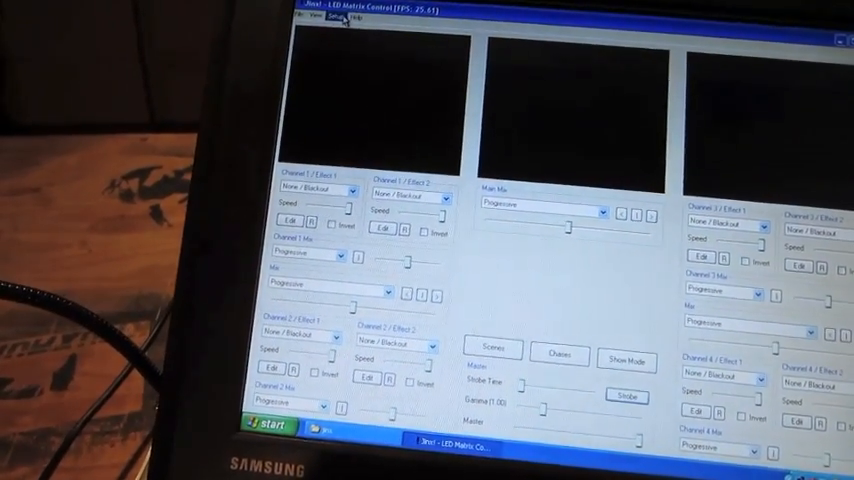
# Set Channel 1's Effect 1 to Simple Color, turning the previews red.
pyautogui.click(320, 19)
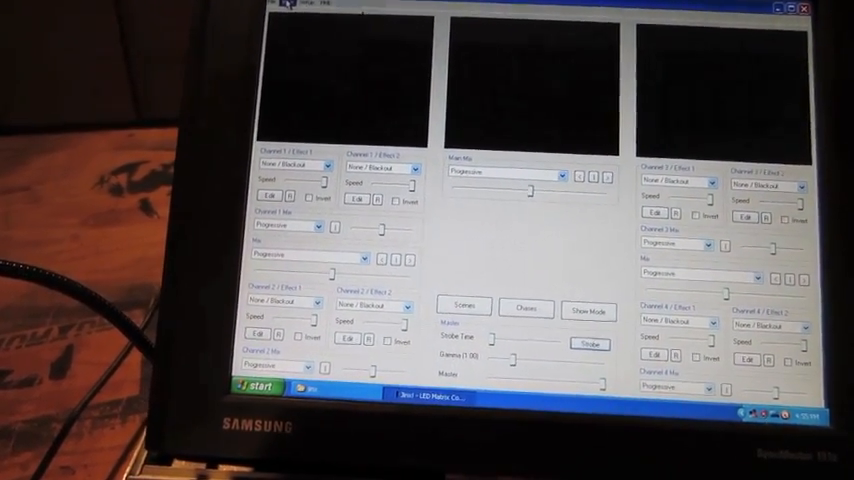
pyautogui.click(330, 8)
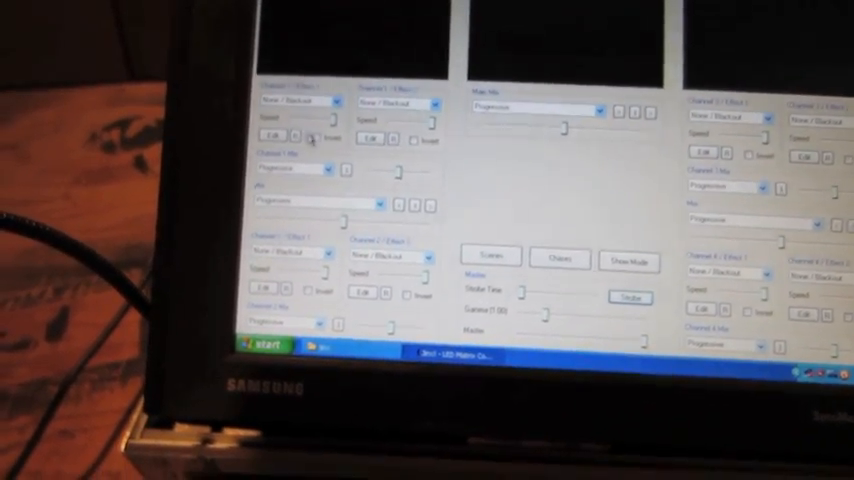
pyautogui.click(293, 104)
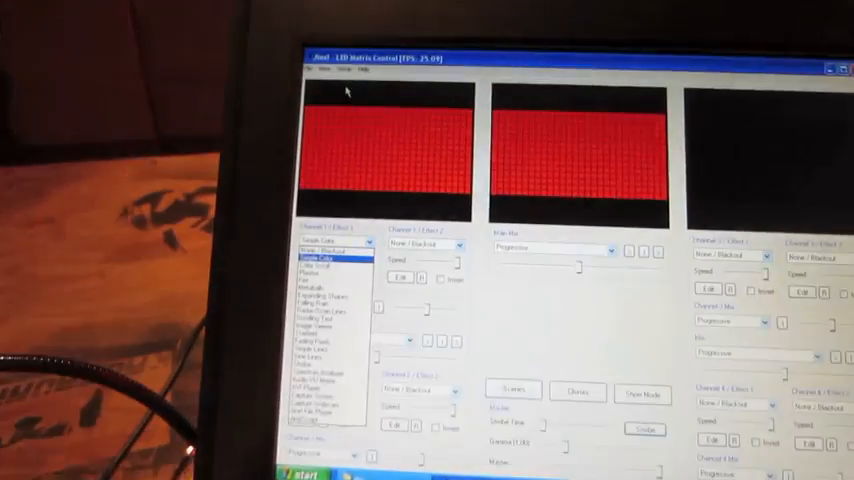
pyautogui.click(281, 51)
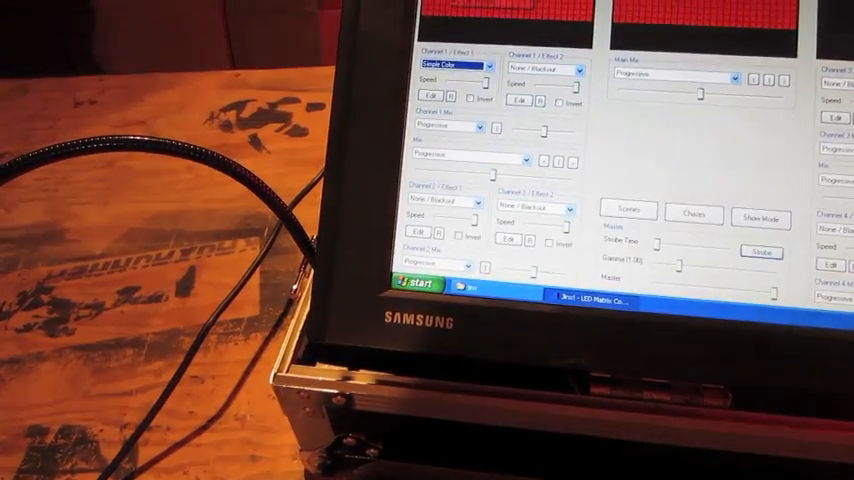
pyautogui.click(435, 37)
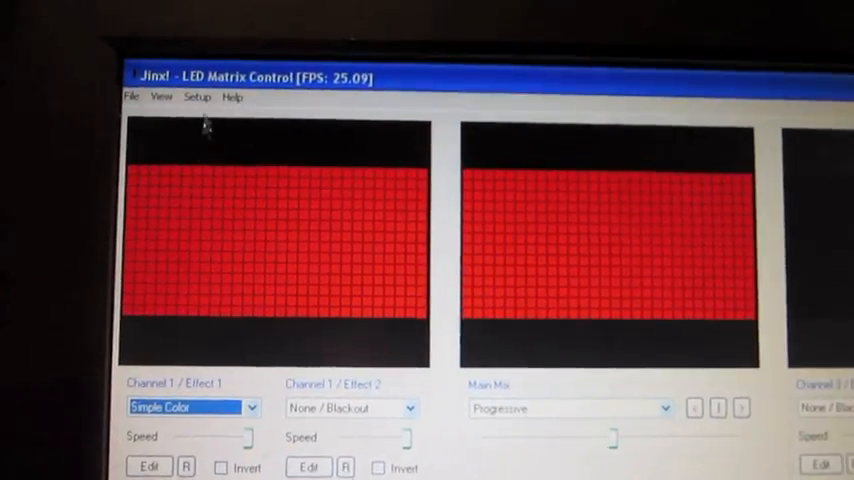
# Show the Jinx! Setup menu with Matrix Options, Output Devices and Output Patch.
pyautogui.click(199, 81)
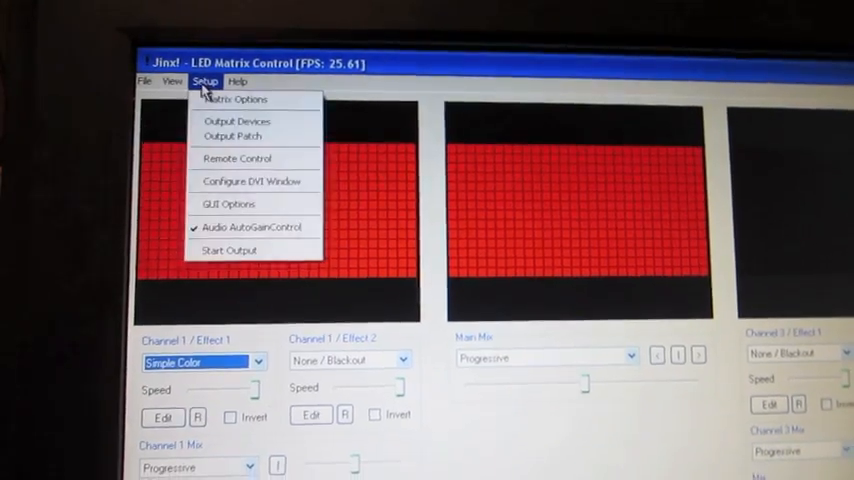
pyautogui.click(233, 98)
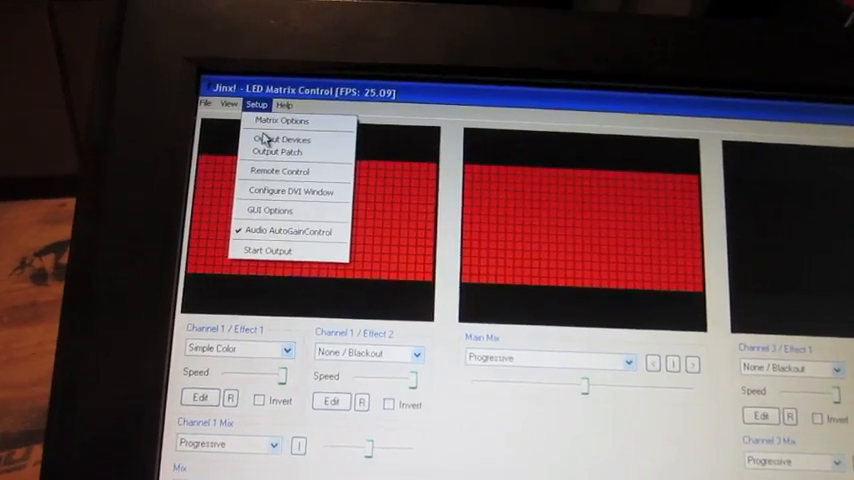
# Add an output device from Setup > Output Devices.
pyautogui.click(281, 139)
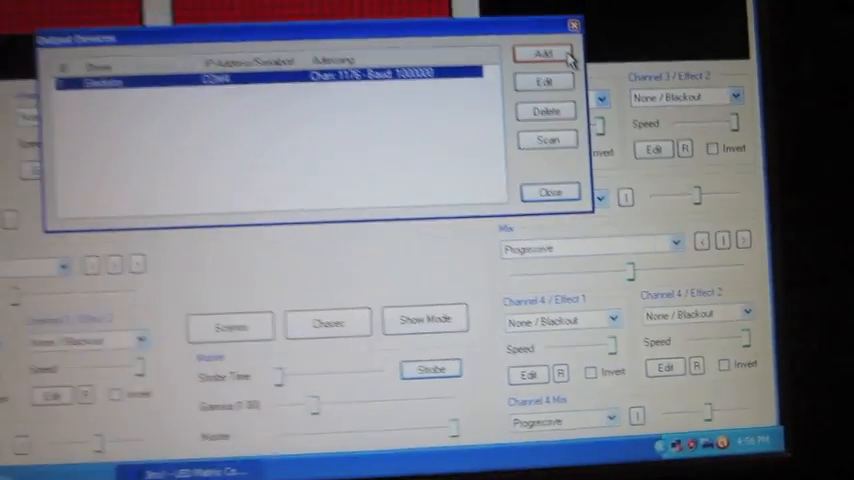
pyautogui.click(548, 191)
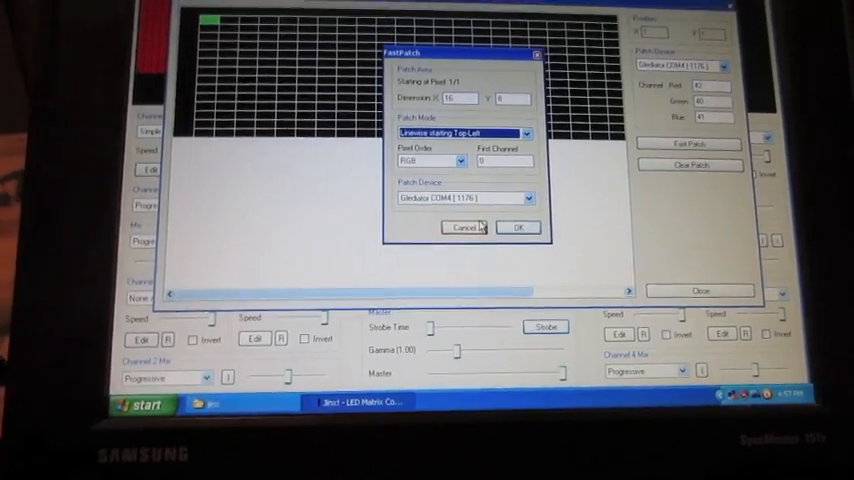
# Confirm the linewise top-left RGB fast patch to Glediator COM4, then list Channel 1's effects.
pyautogui.click(518, 227)
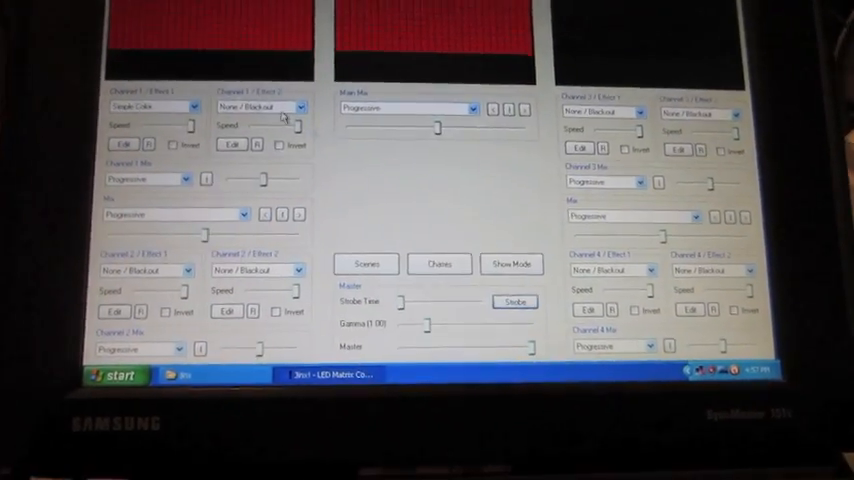
pyautogui.click(194, 105)
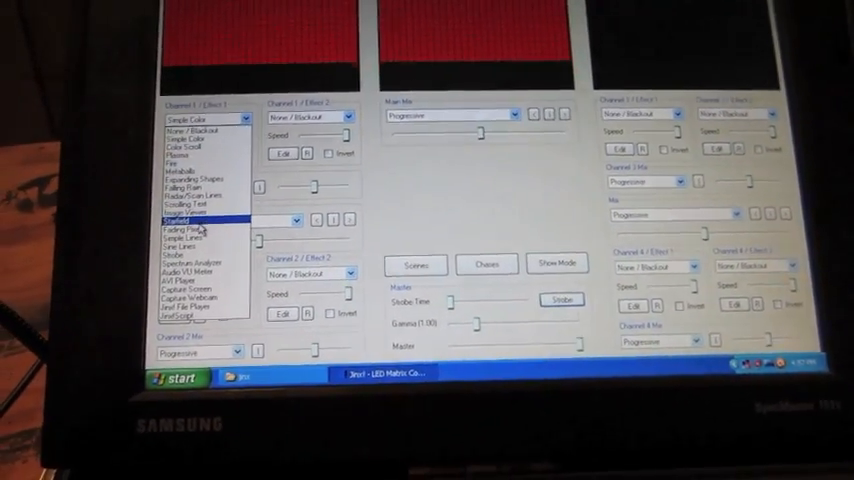